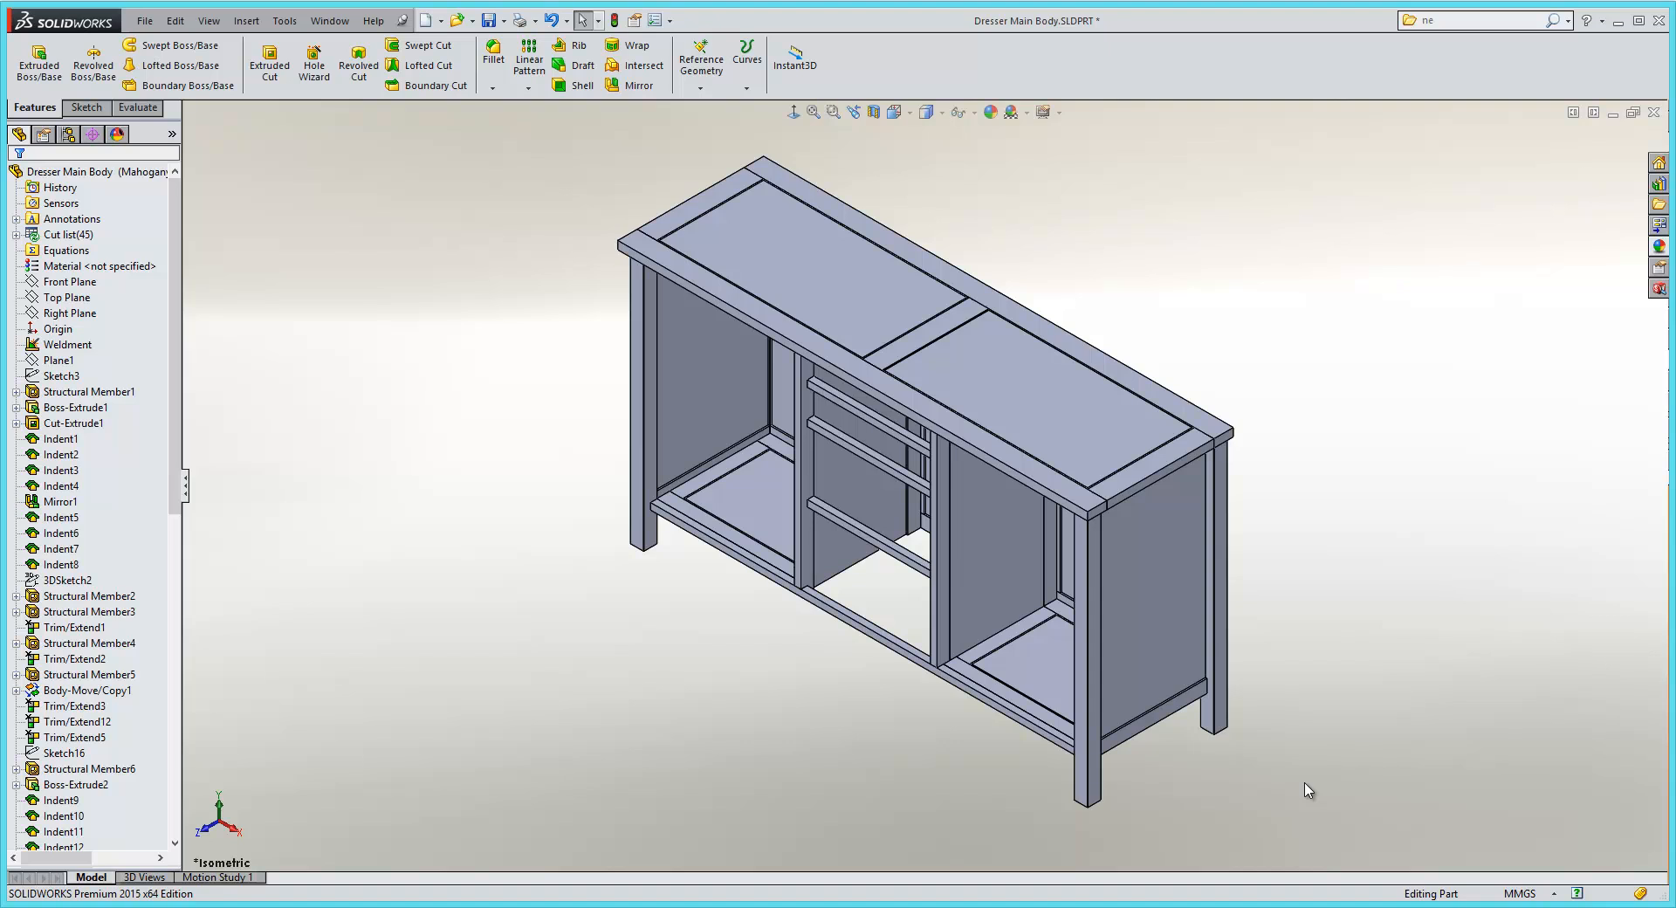
mouse_move(276, 241)
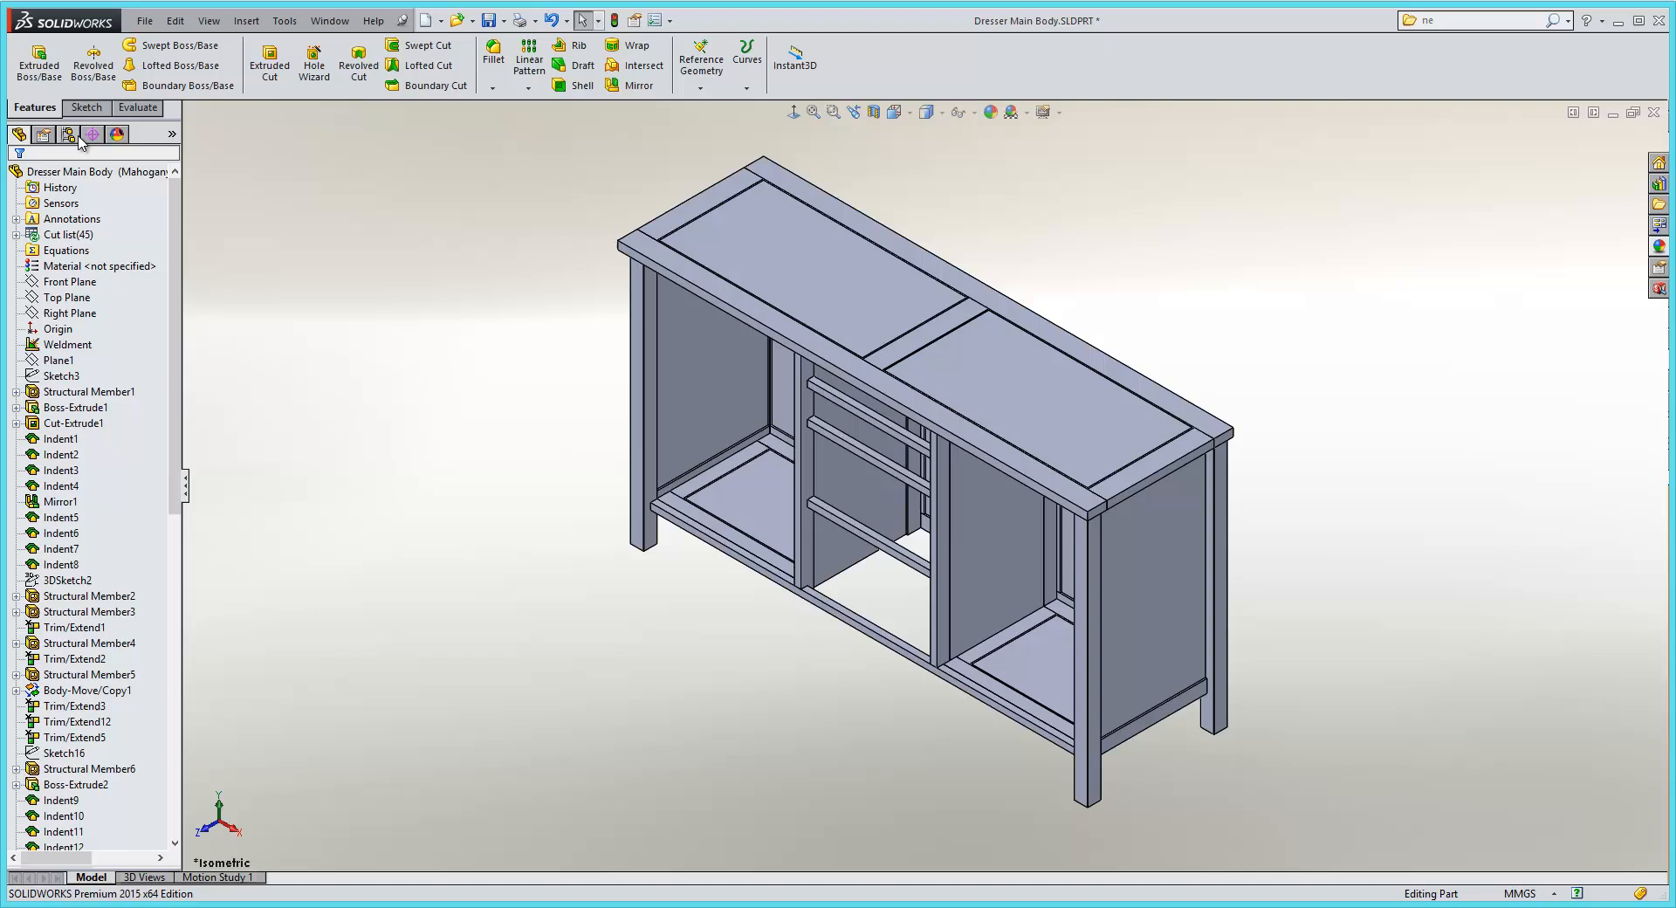
Step: Start Configure Material from the part's Material <not specified> entry in the feature tree
click(67, 134)
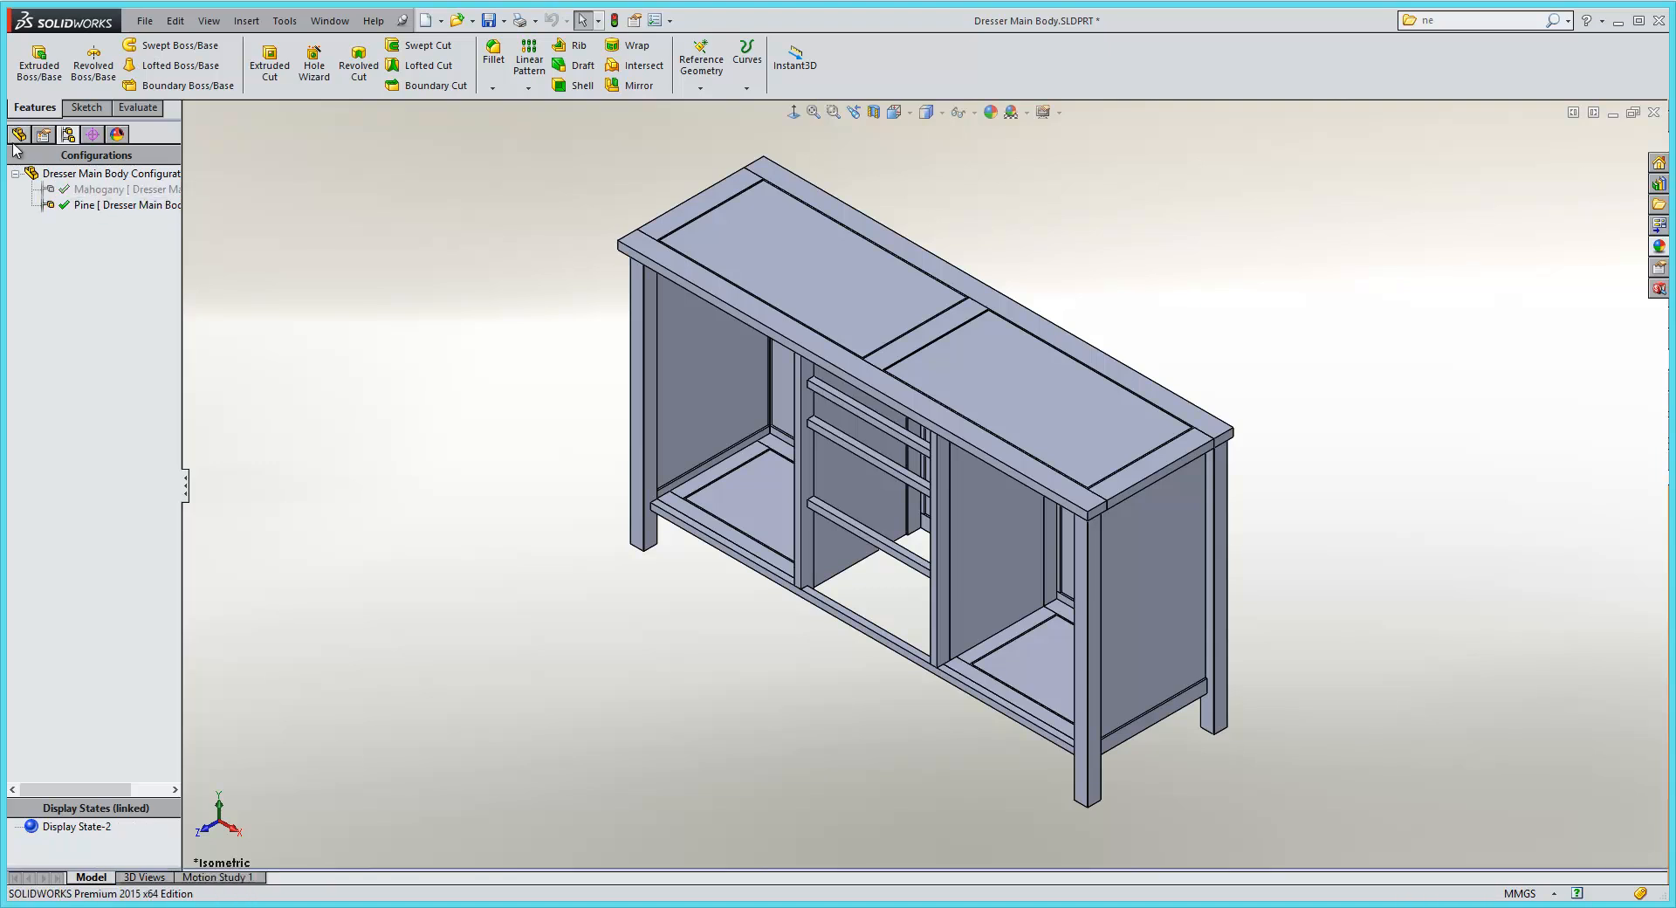
click(19, 134)
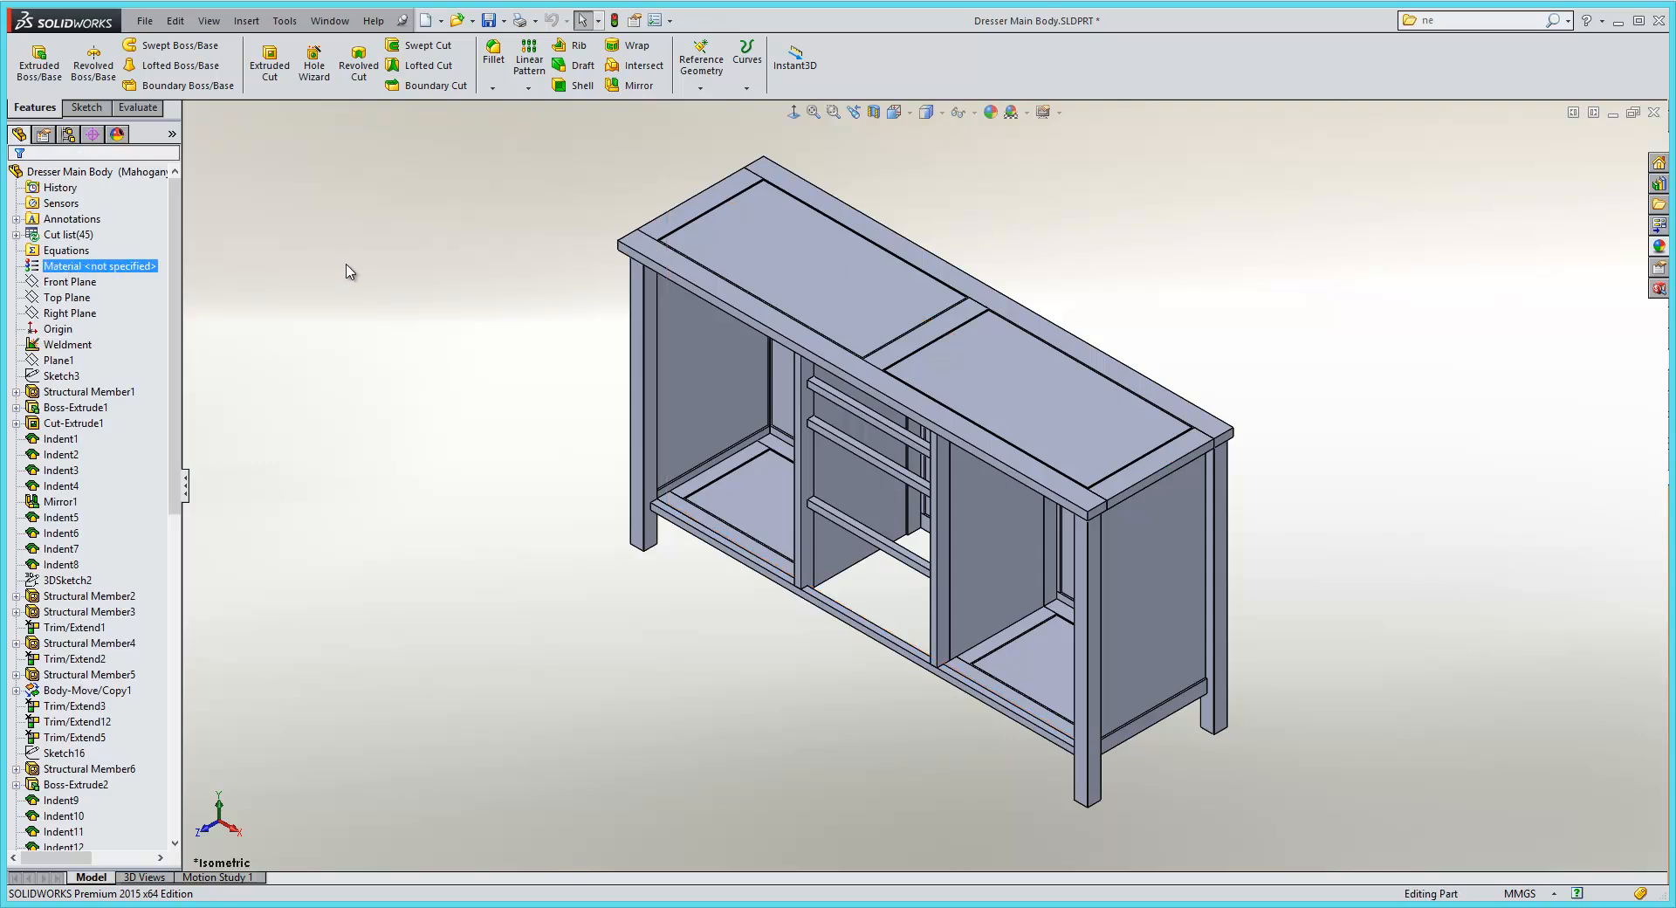
click(61, 453)
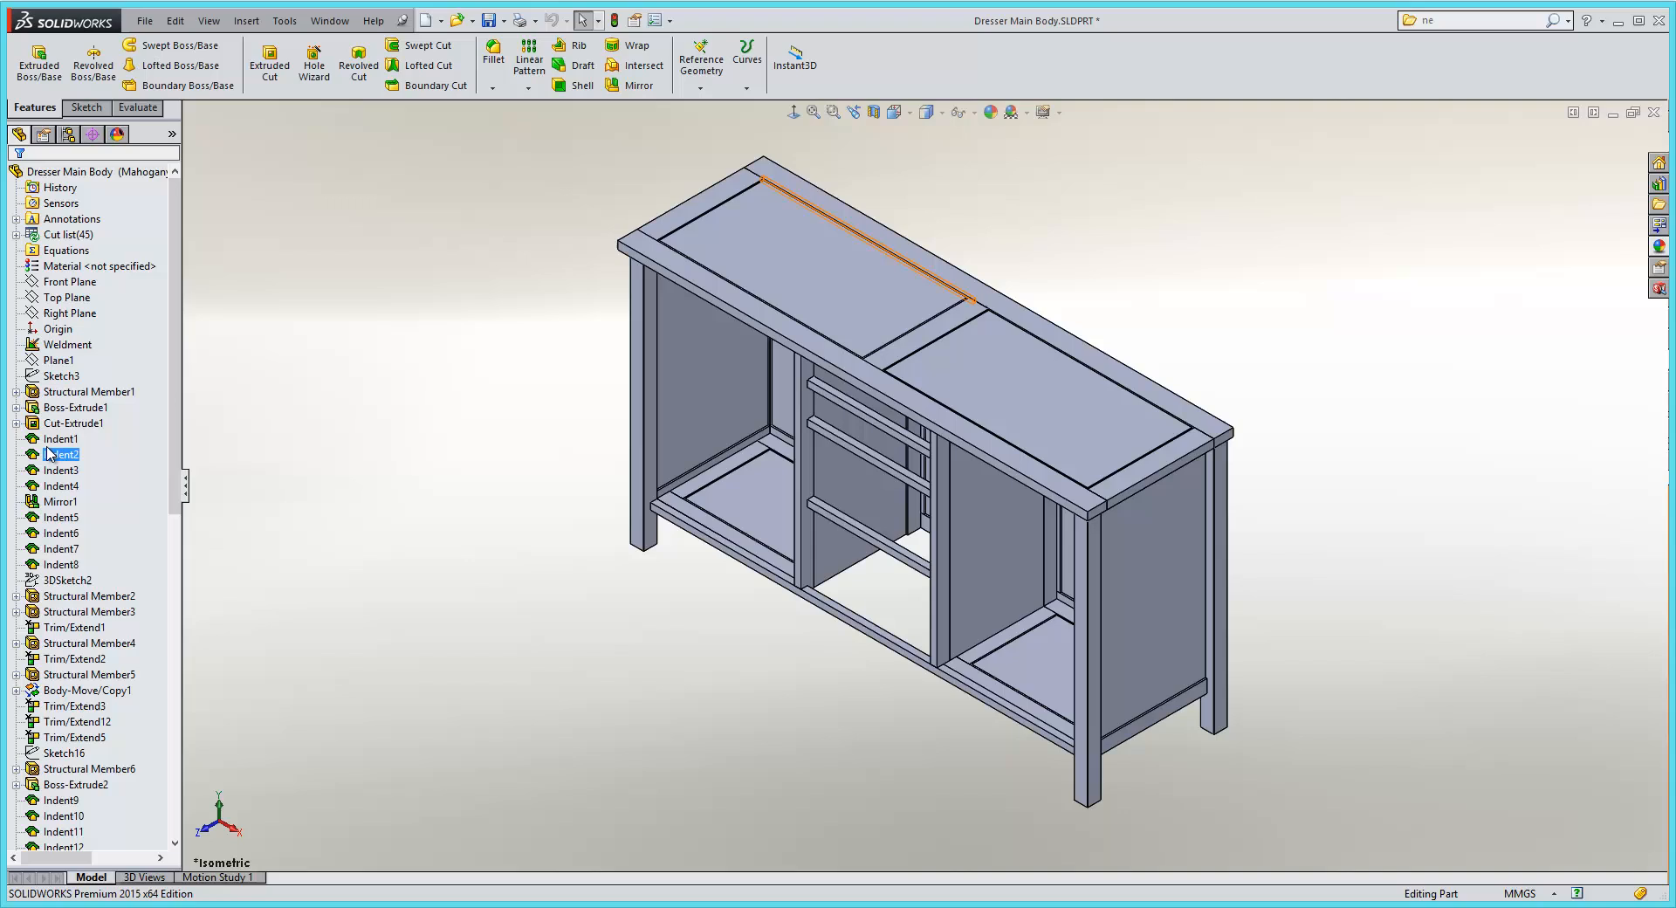
click(106, 265)
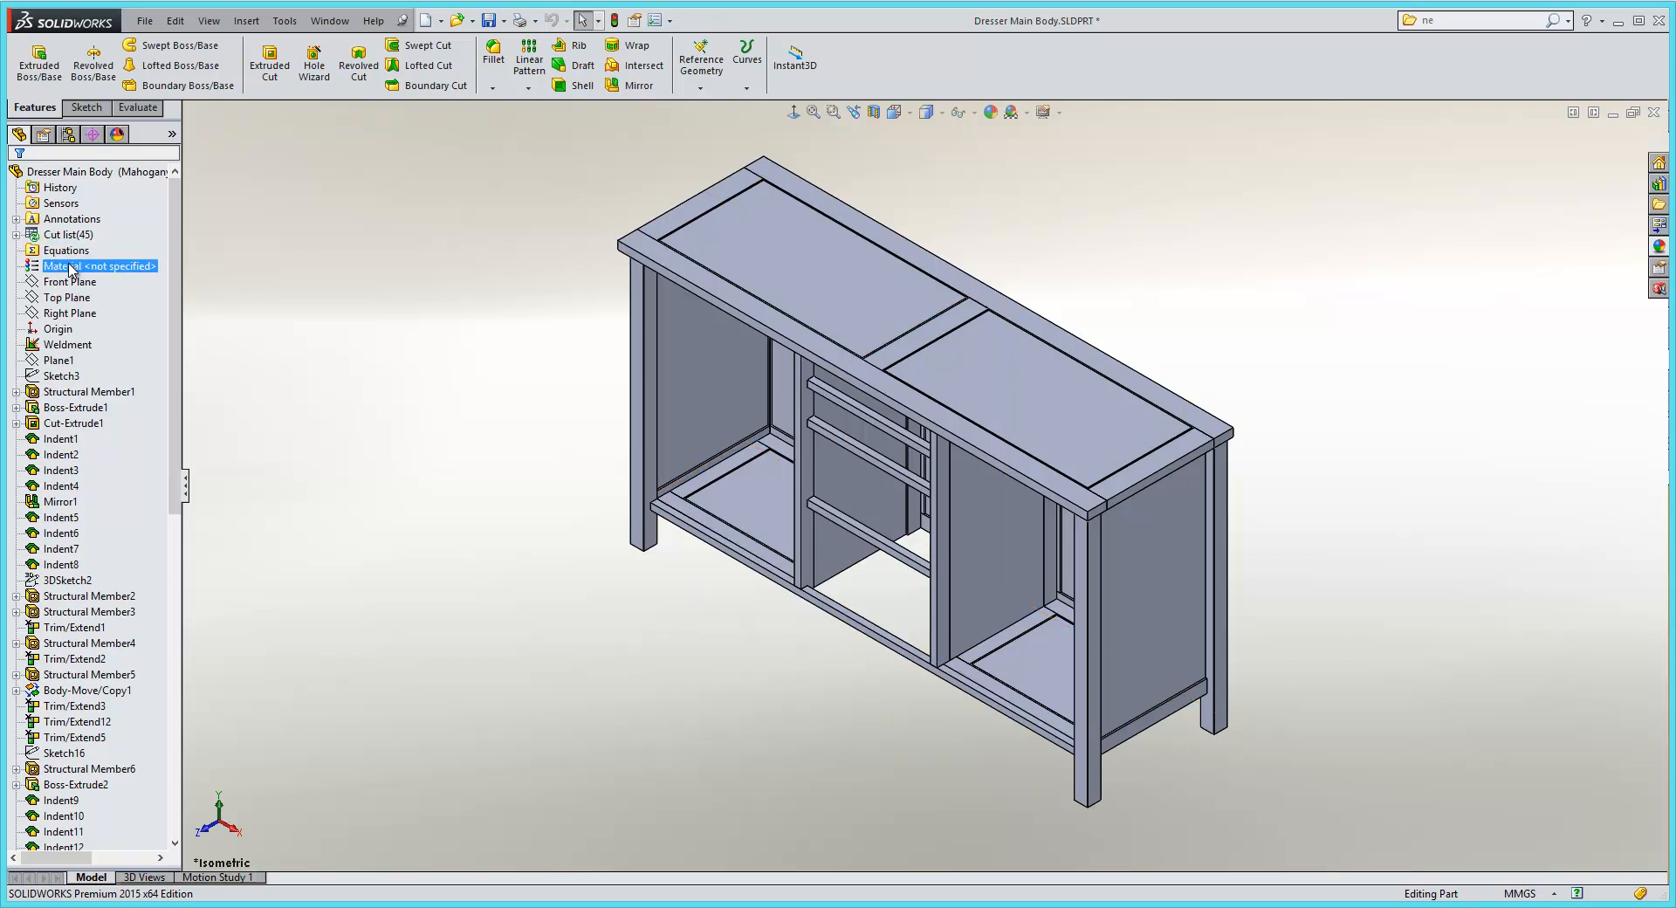
right_click(101, 266)
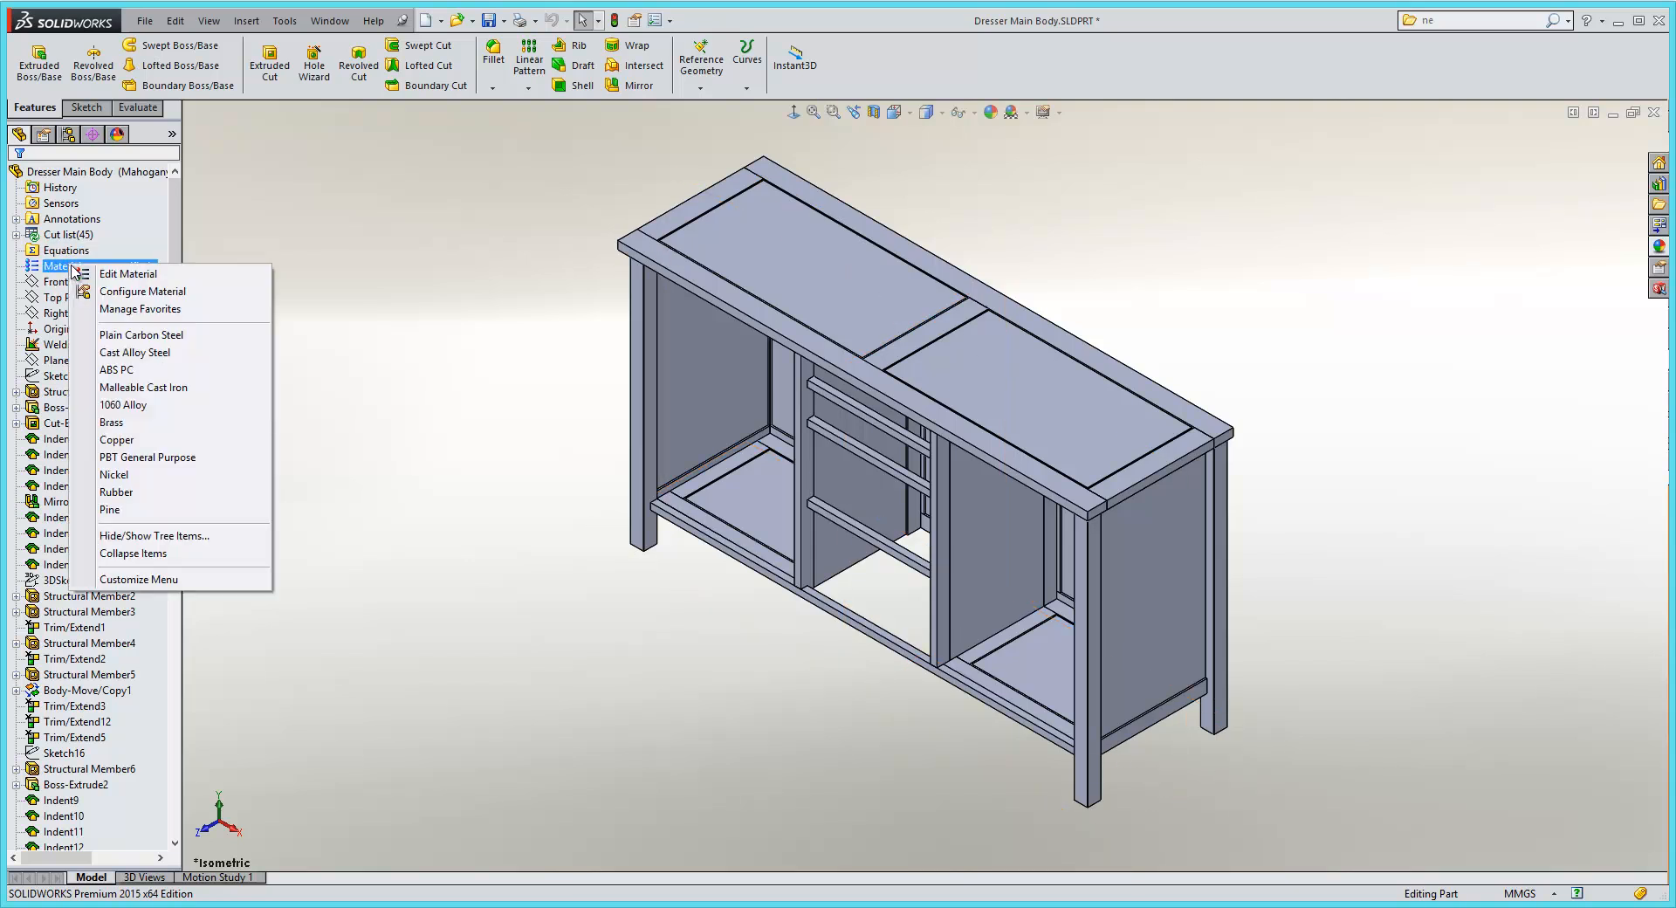
mouse_move(143, 290)
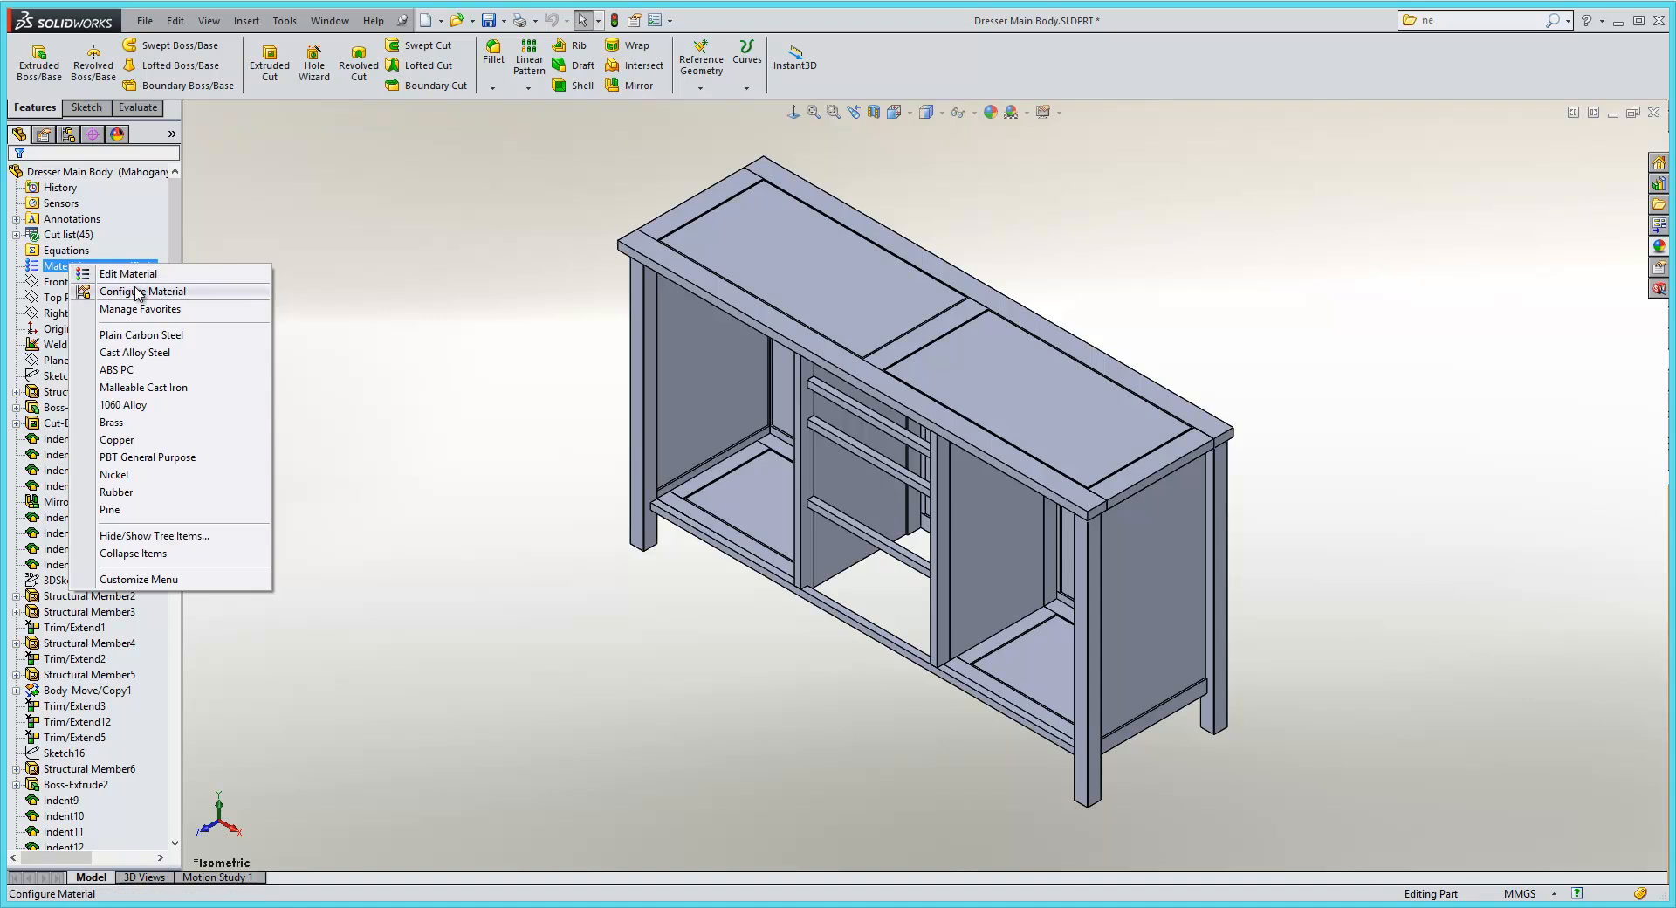
click(142, 290)
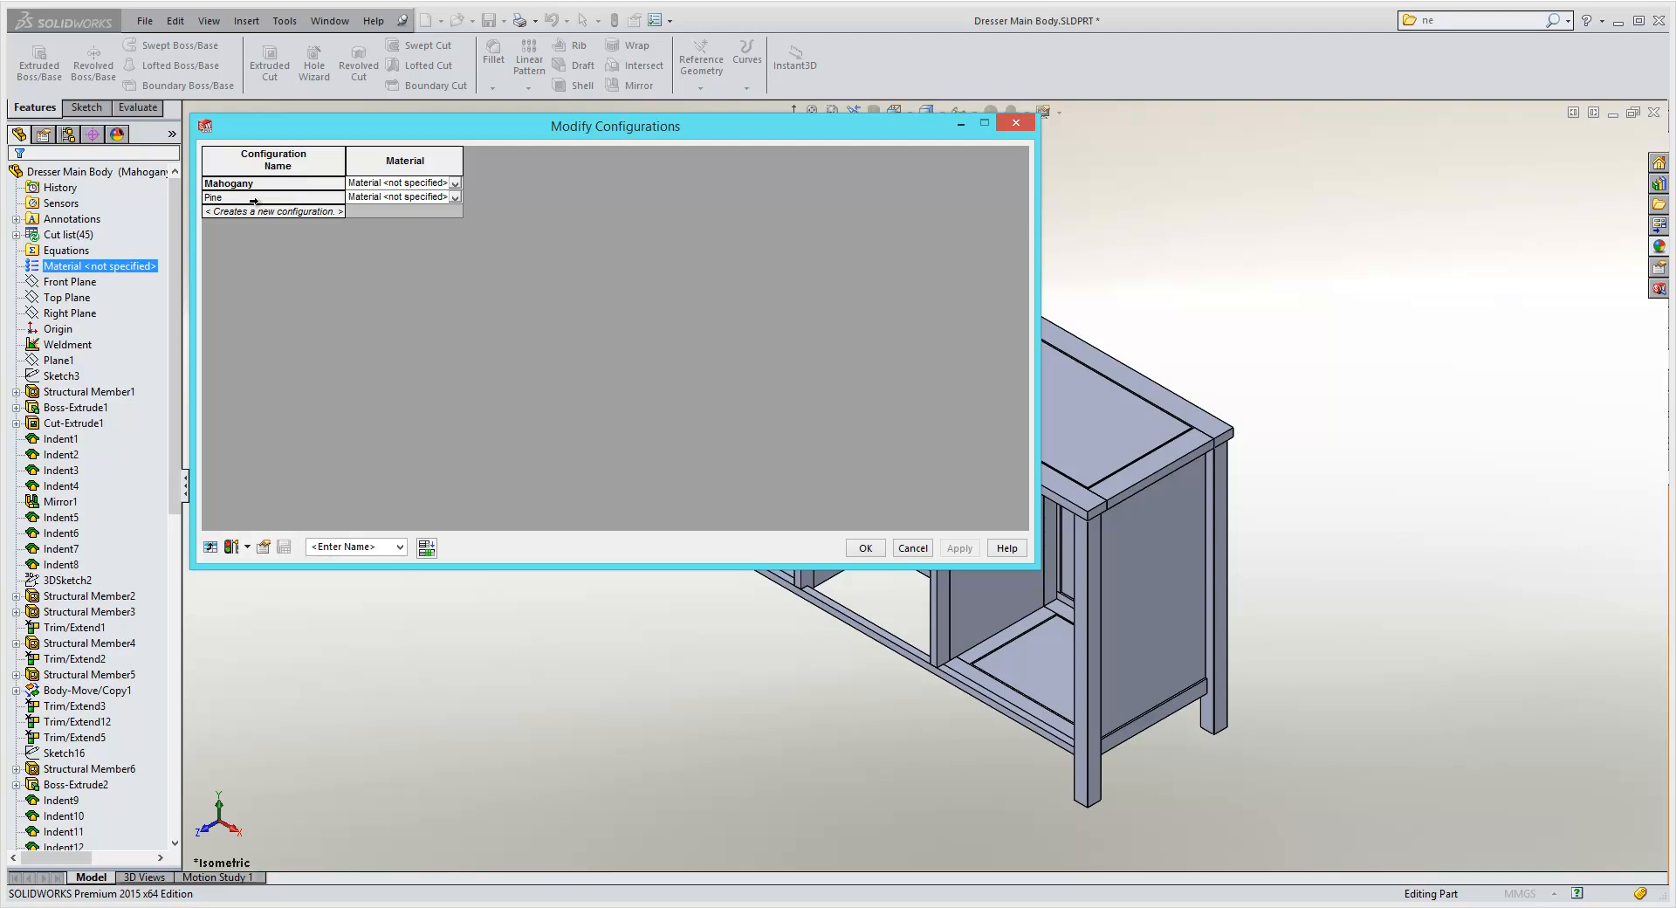
mouse_move(404, 206)
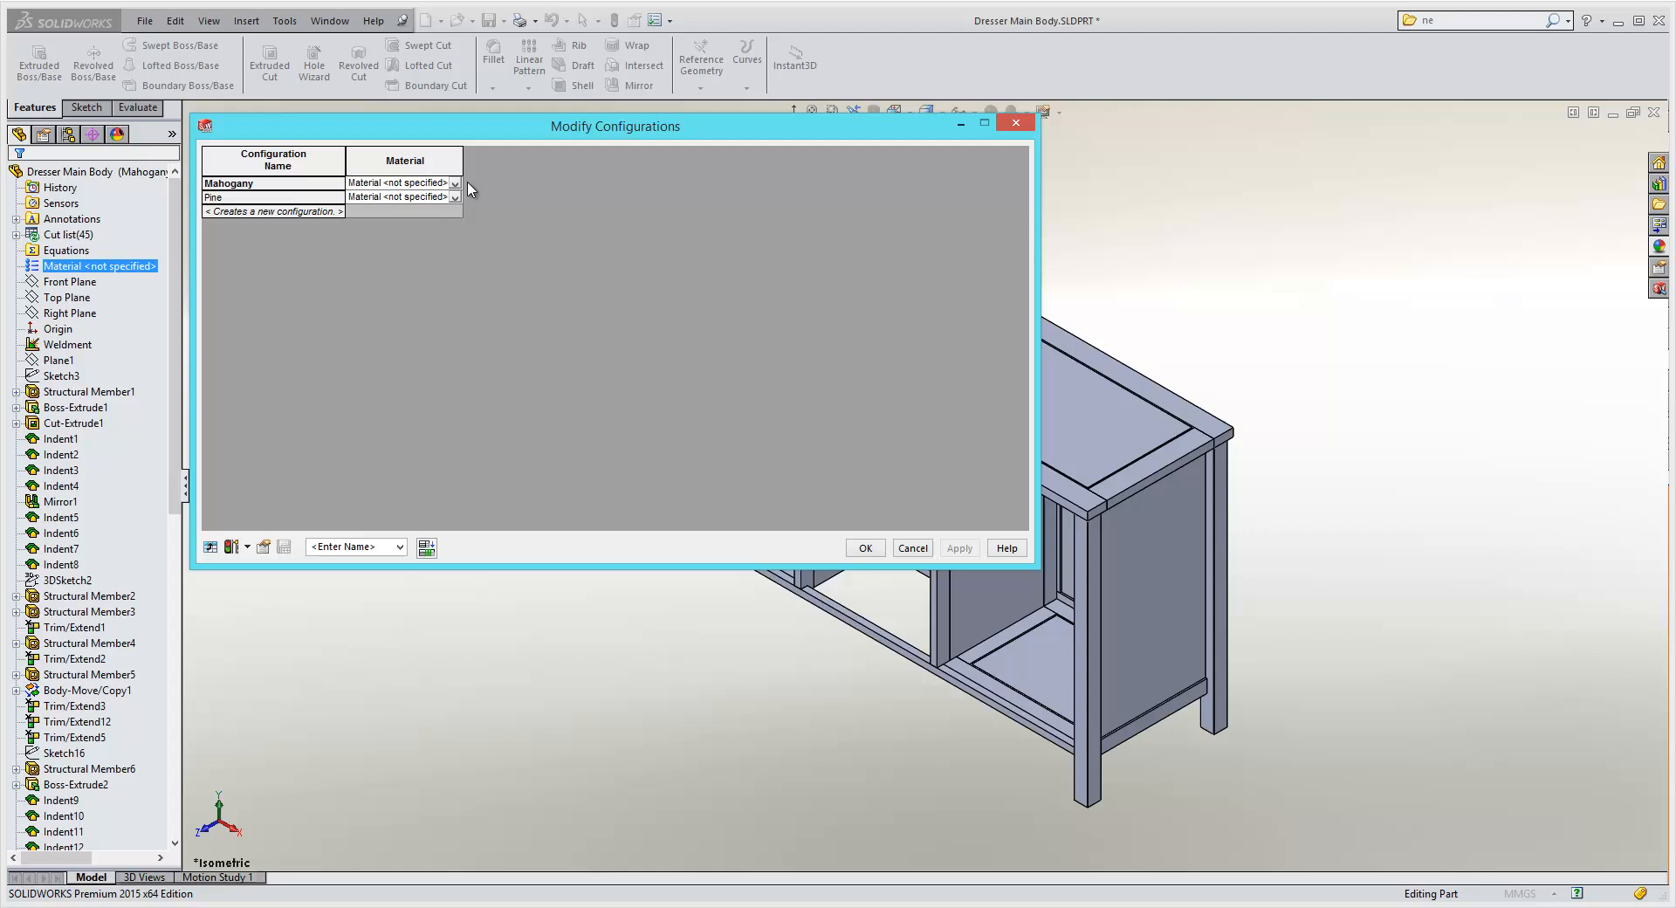
Step: Expand the Material dropdown in the Mahogany row of Modify Configurations
click(453, 183)
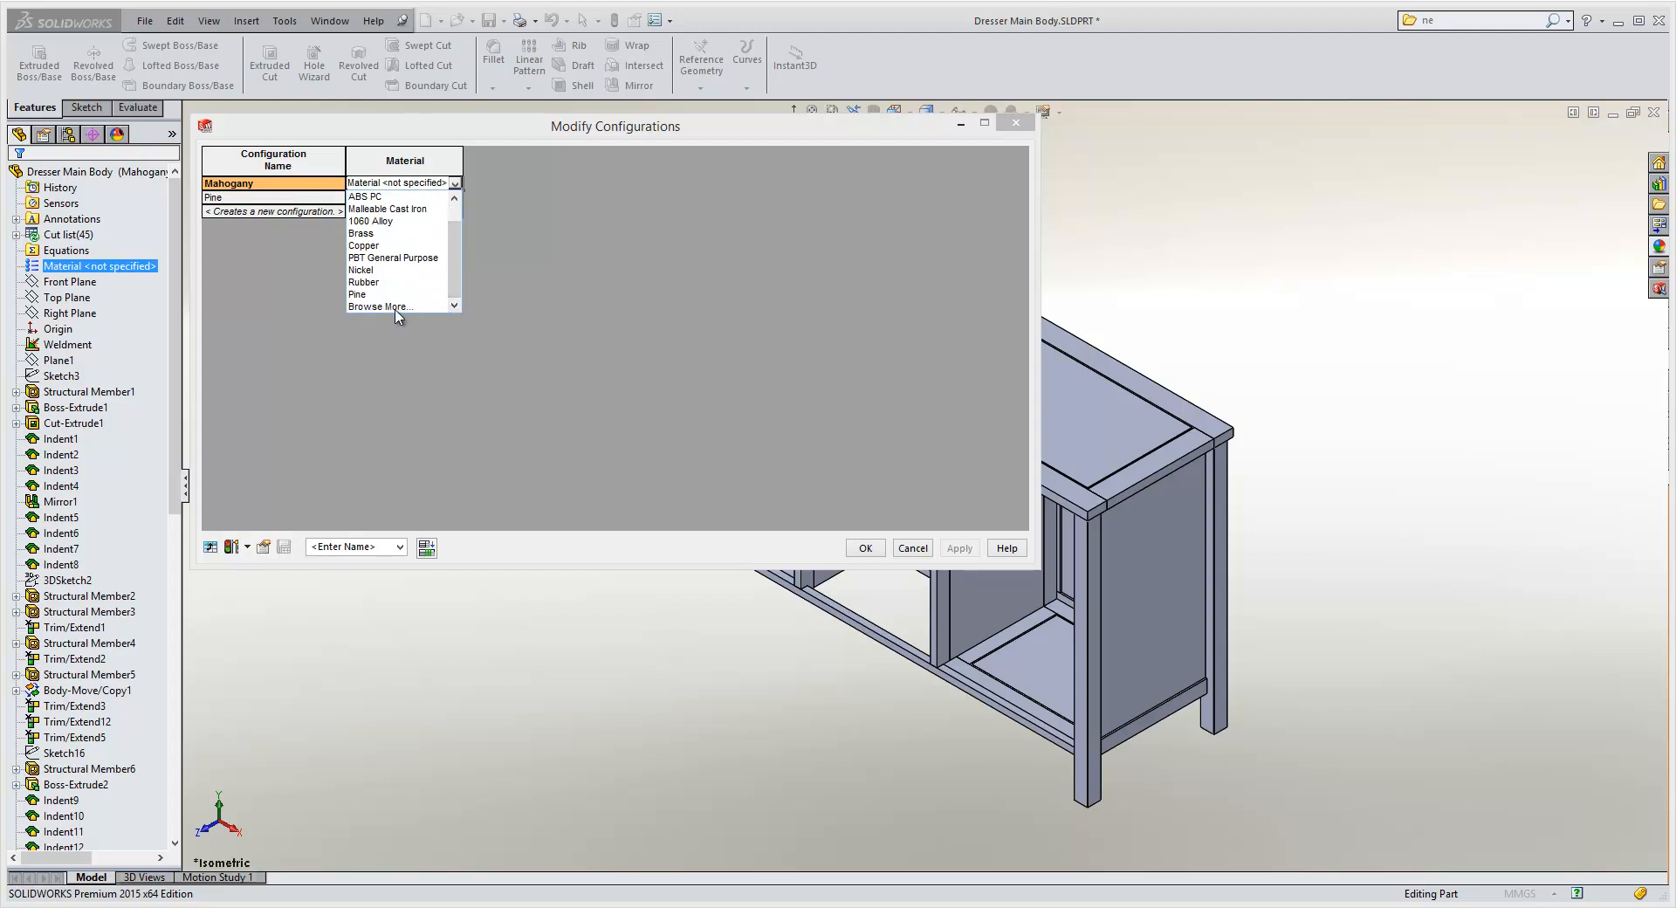
mouse_move(380, 307)
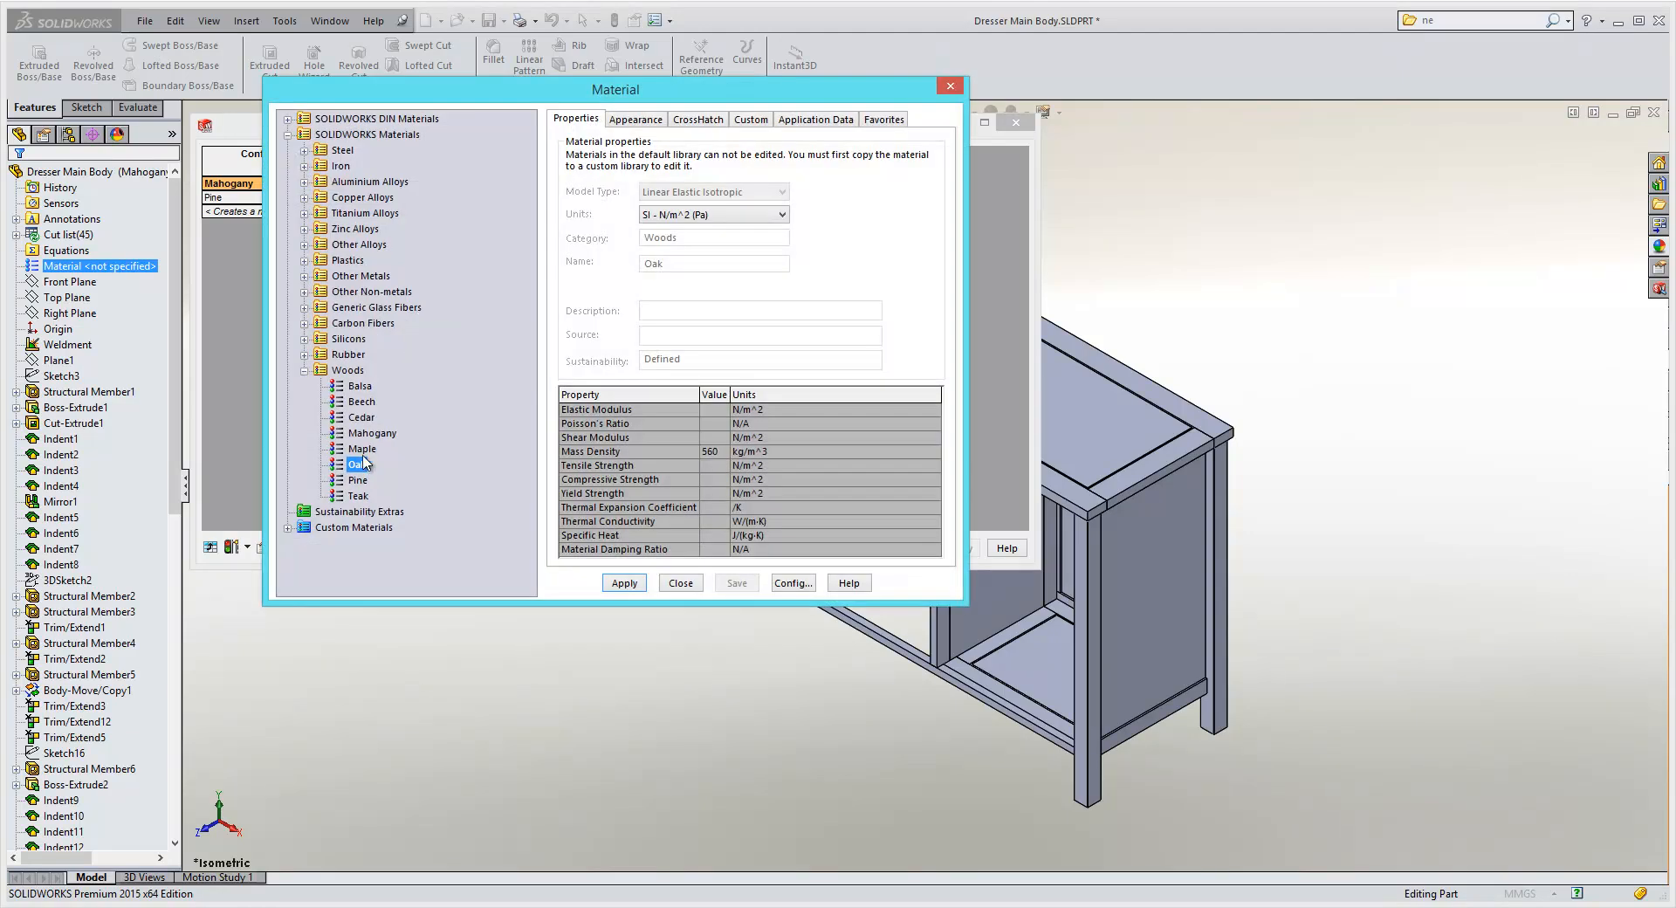
Step: Apply Woods > Mahogany from the material library to the Mahogany configuration
click(373, 432)
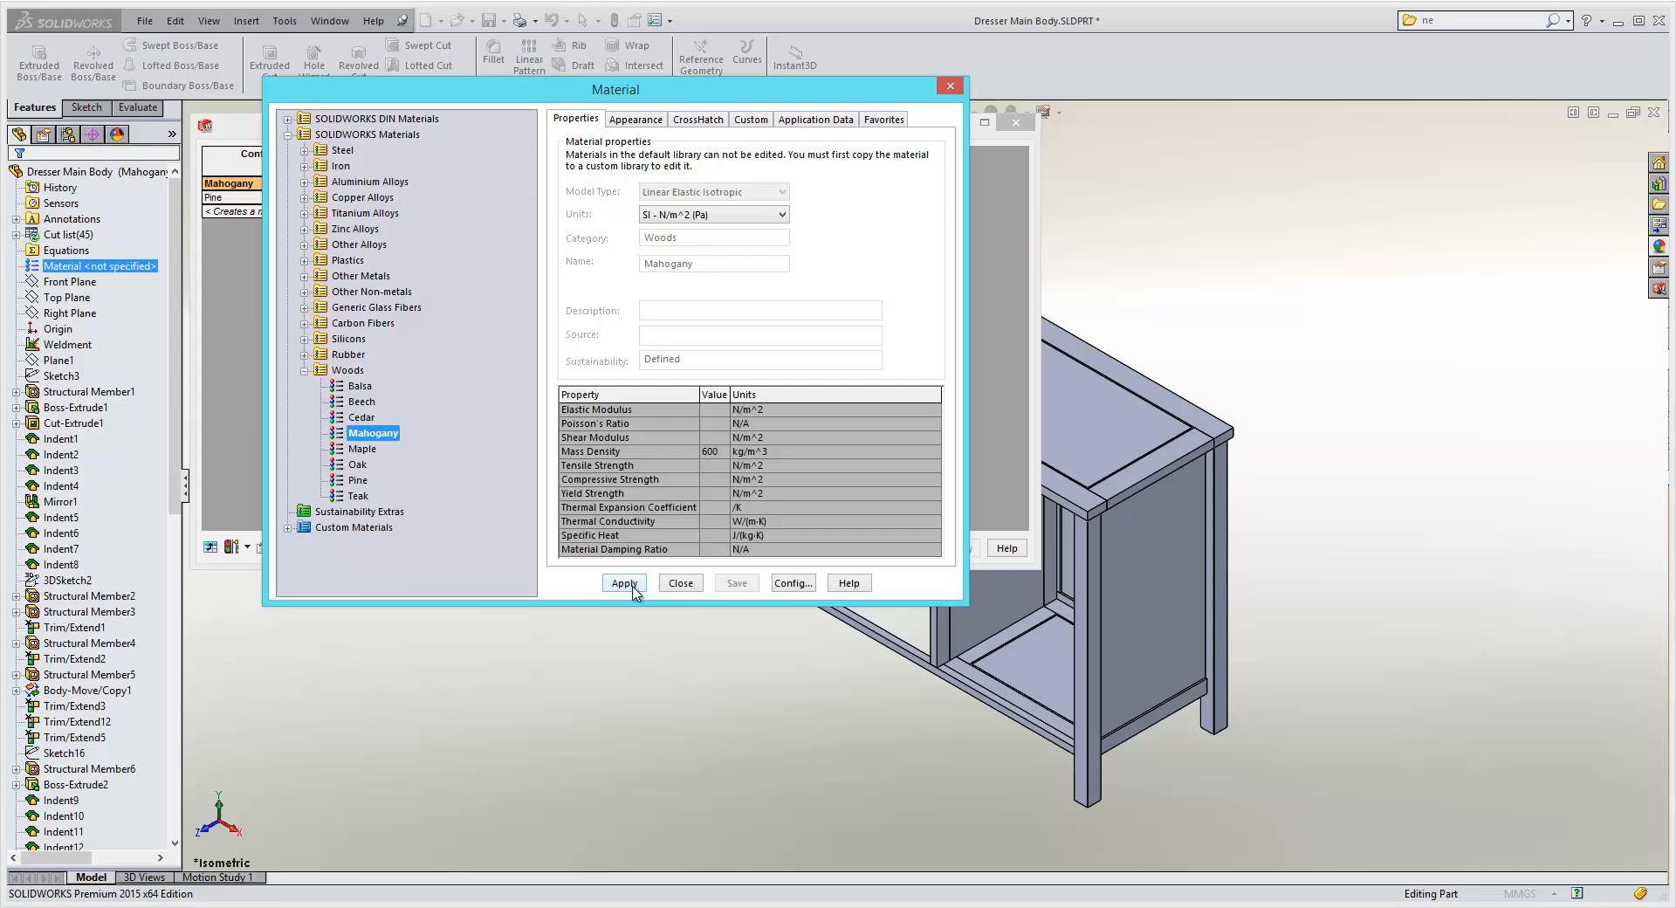
click(623, 583)
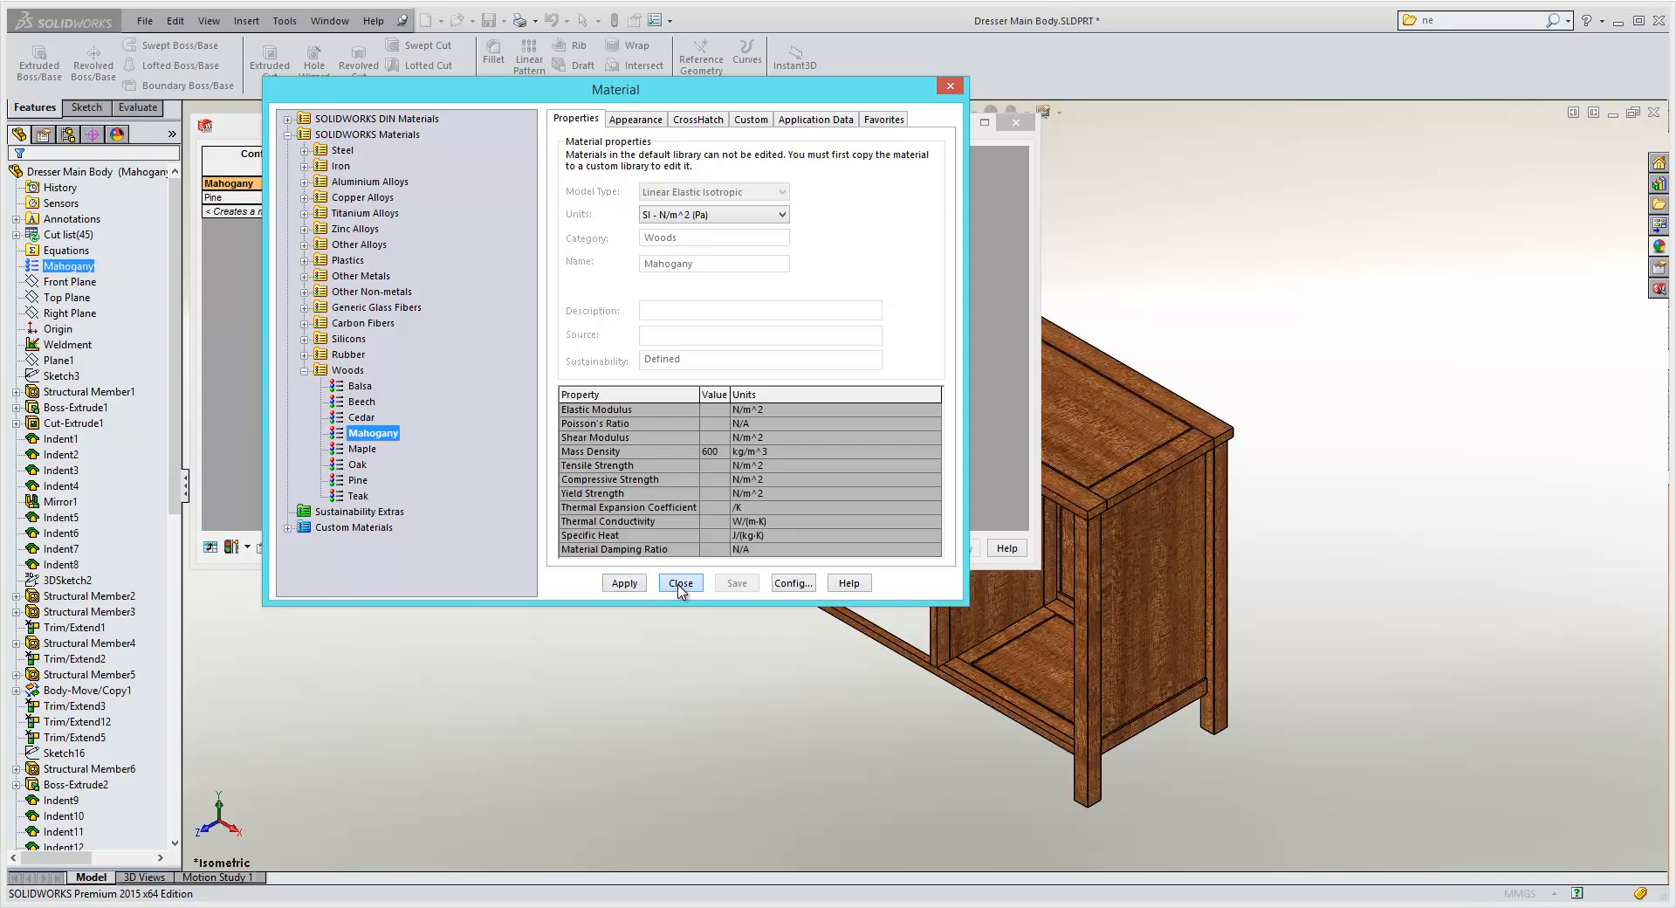
click(680, 583)
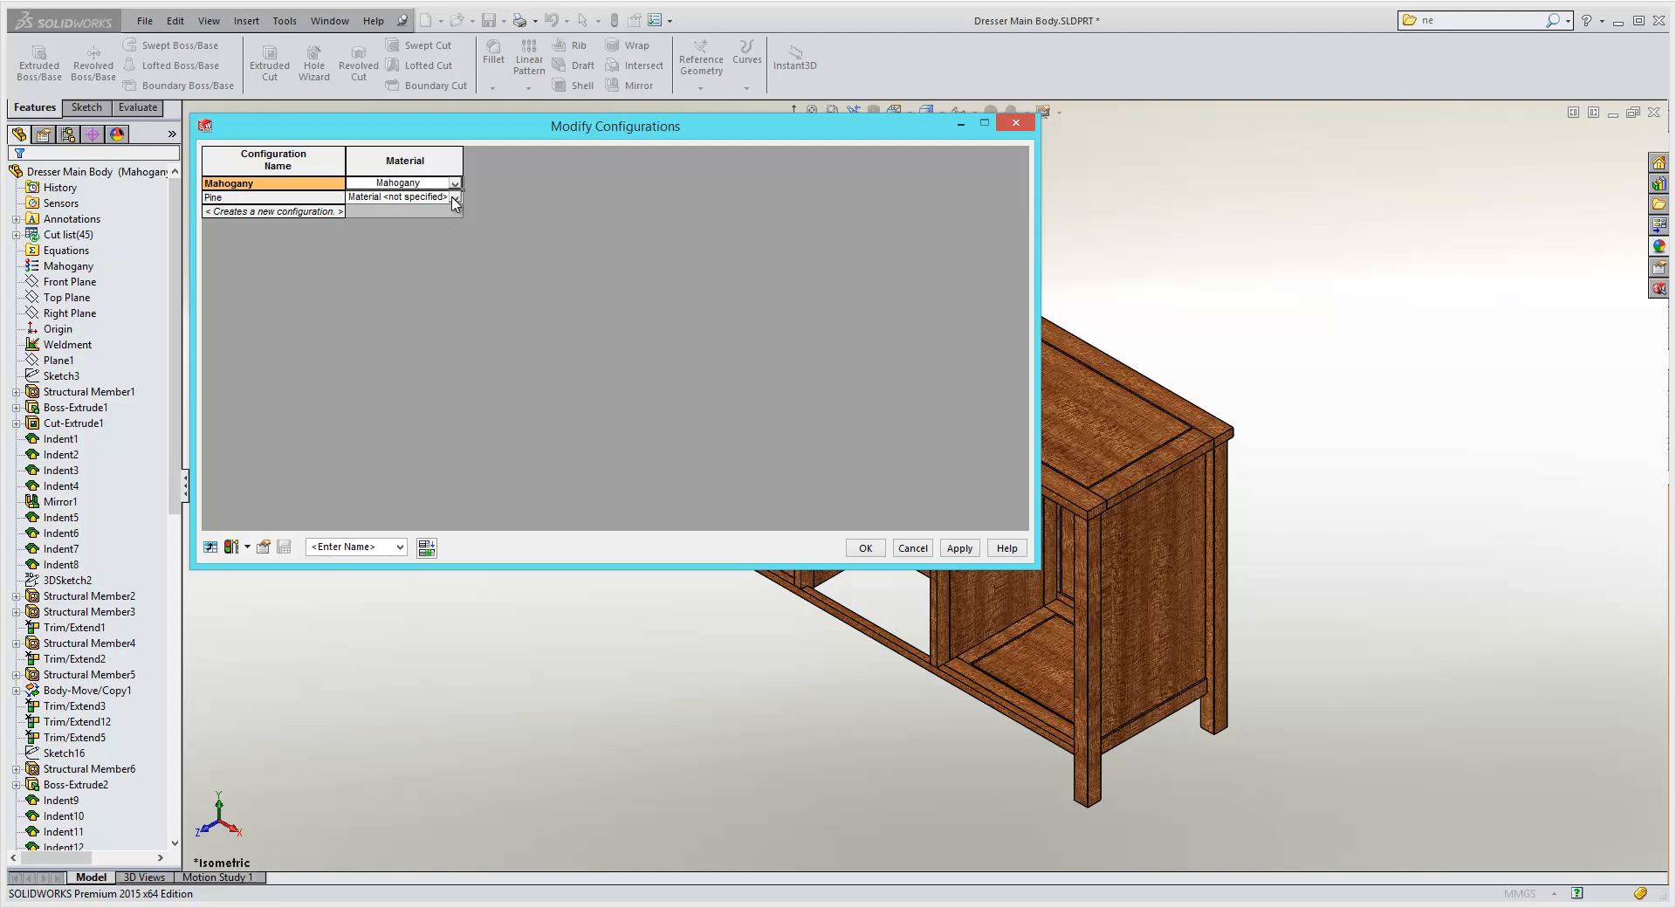
Step: Assign Pine material to the Pine row and confirm the per-configuration material table
click(453, 197)
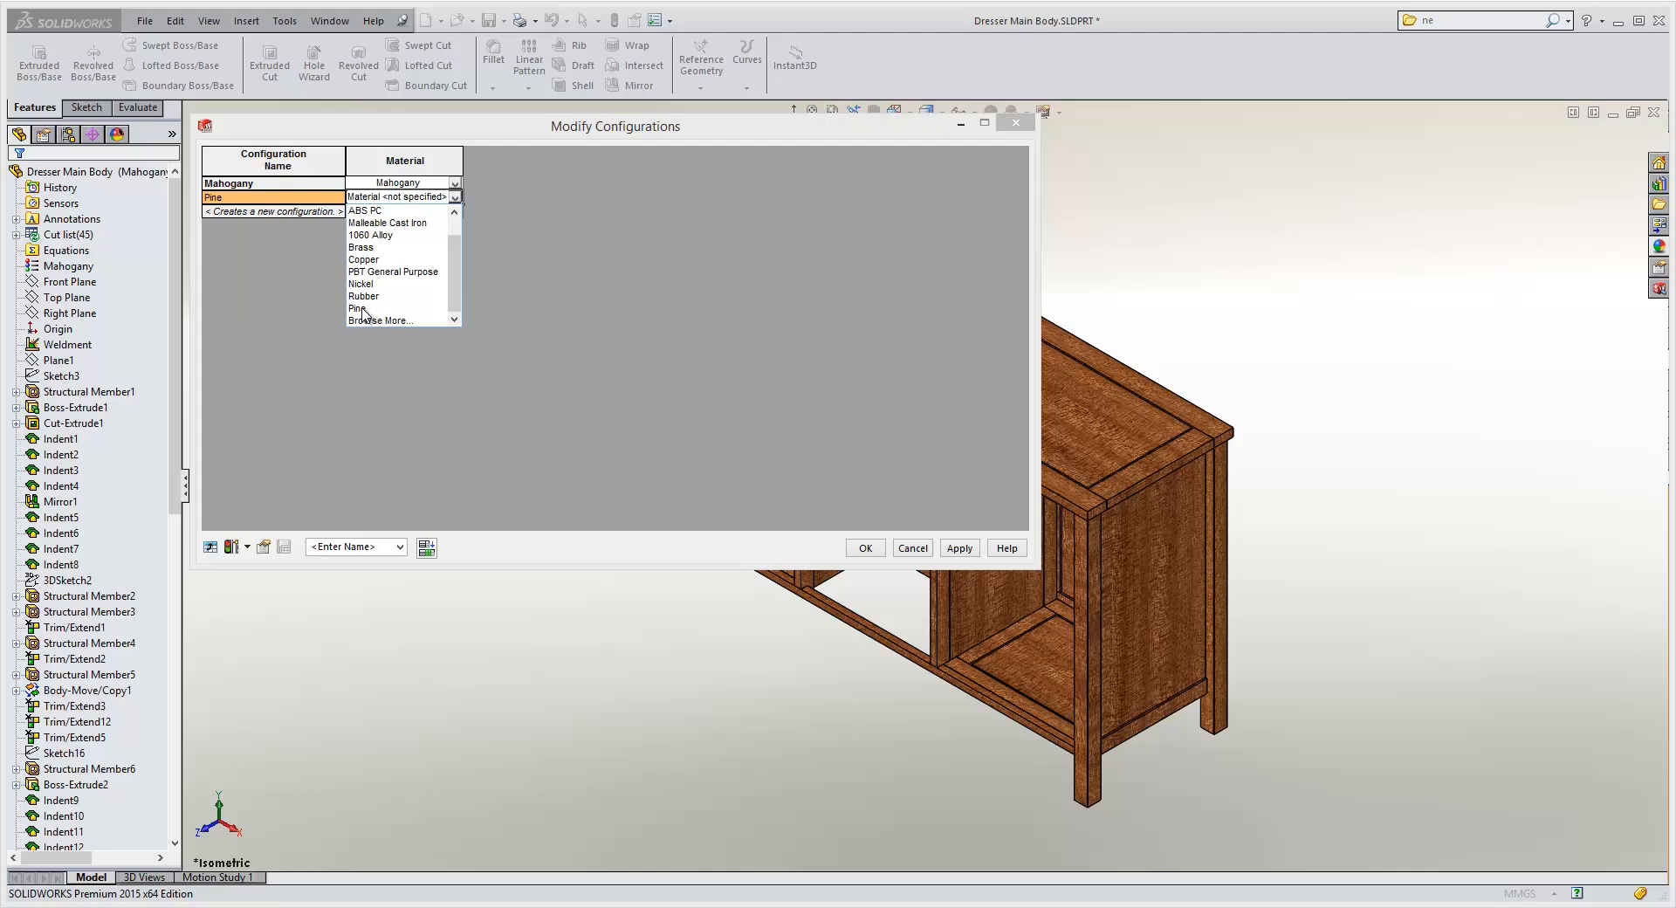
mouse_move(360, 313)
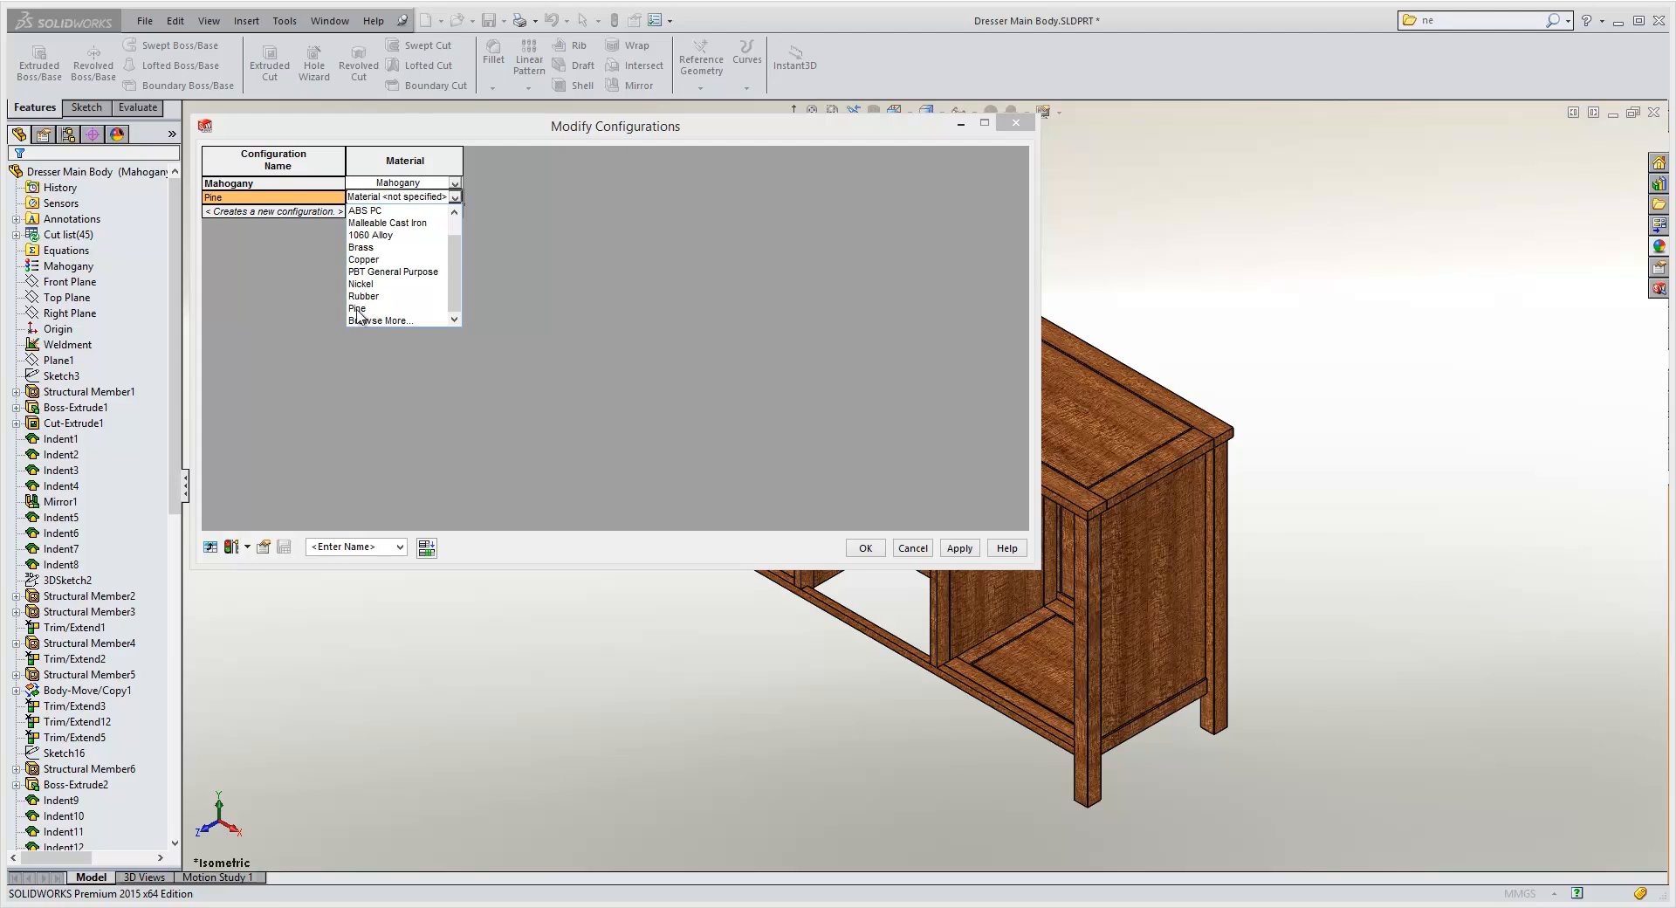
mouse_move(361, 314)
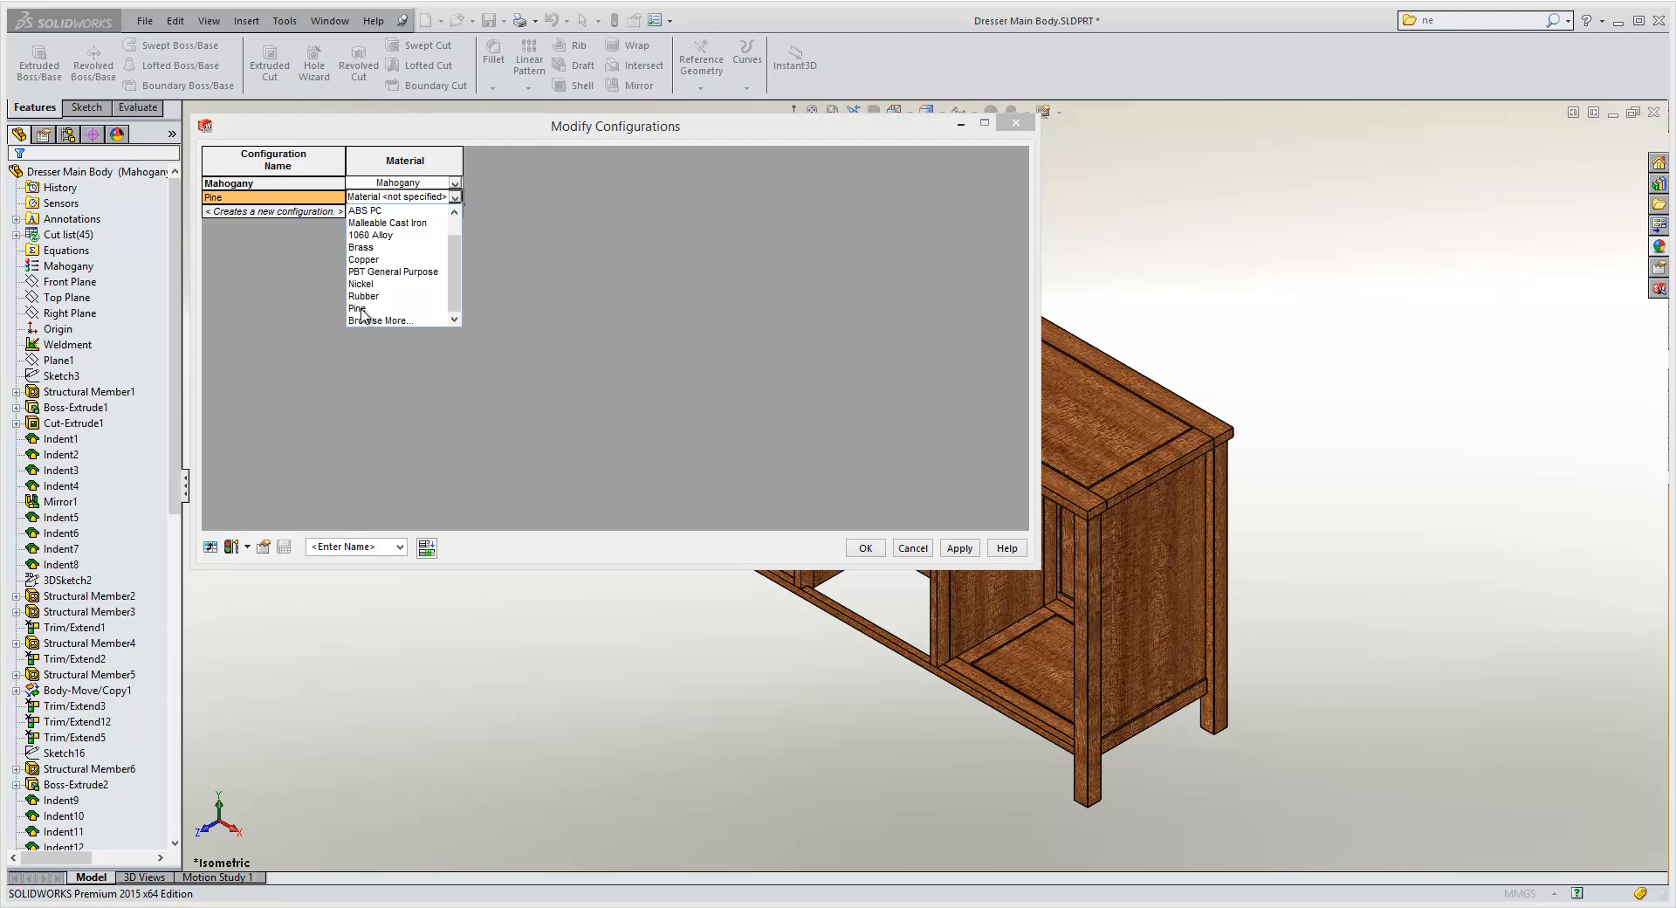
click(357, 310)
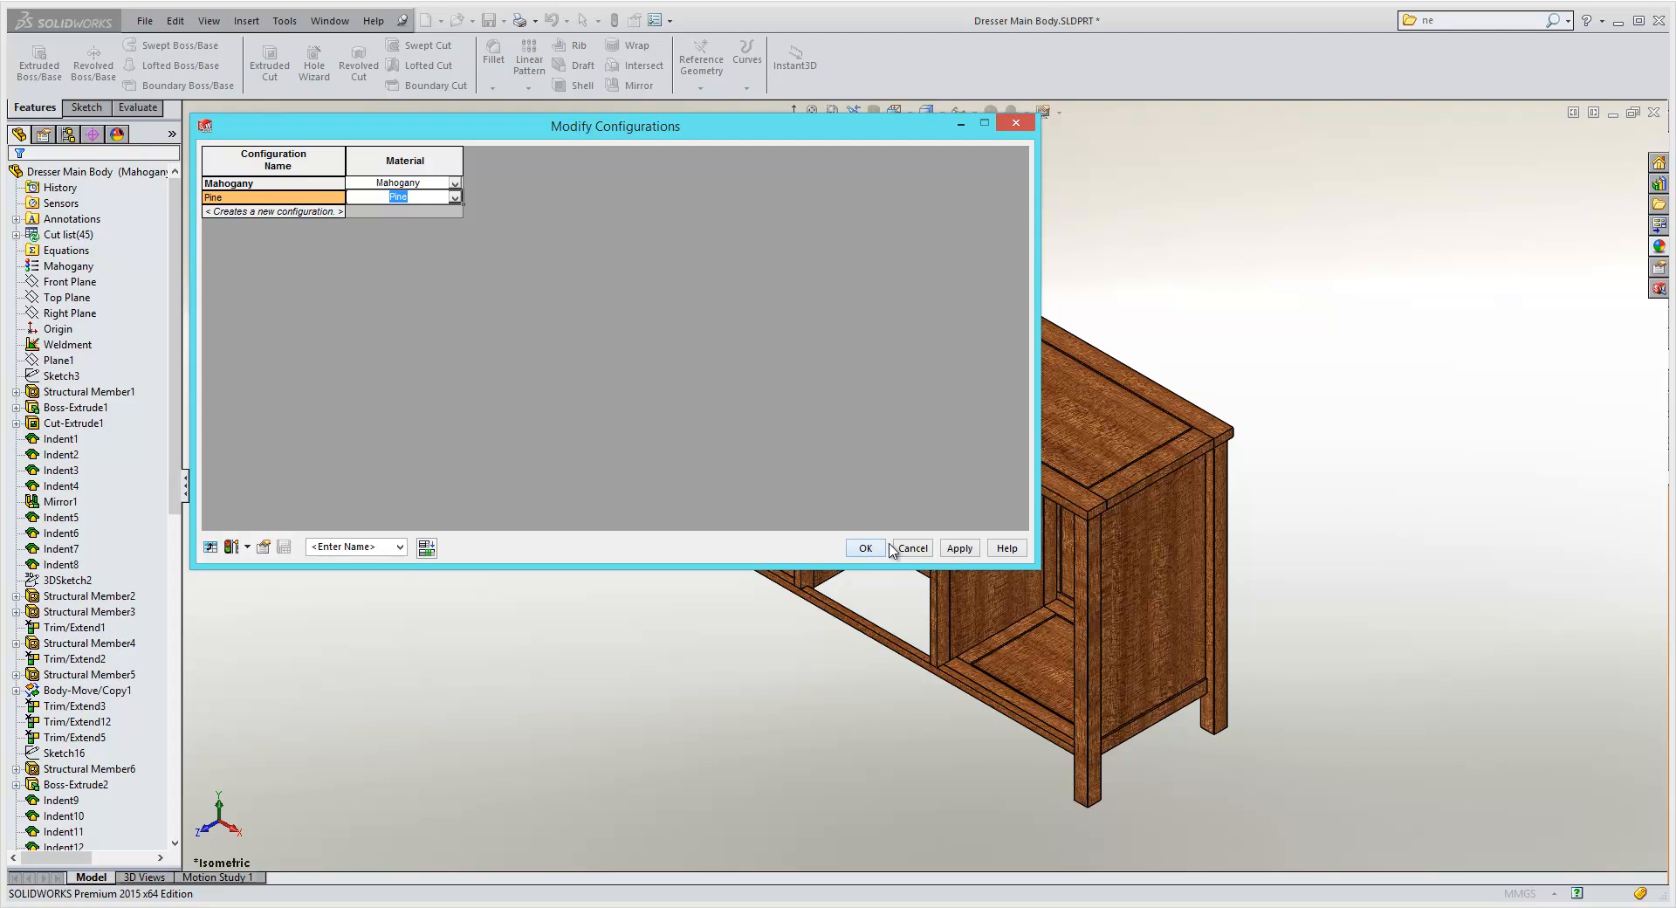
click(864, 548)
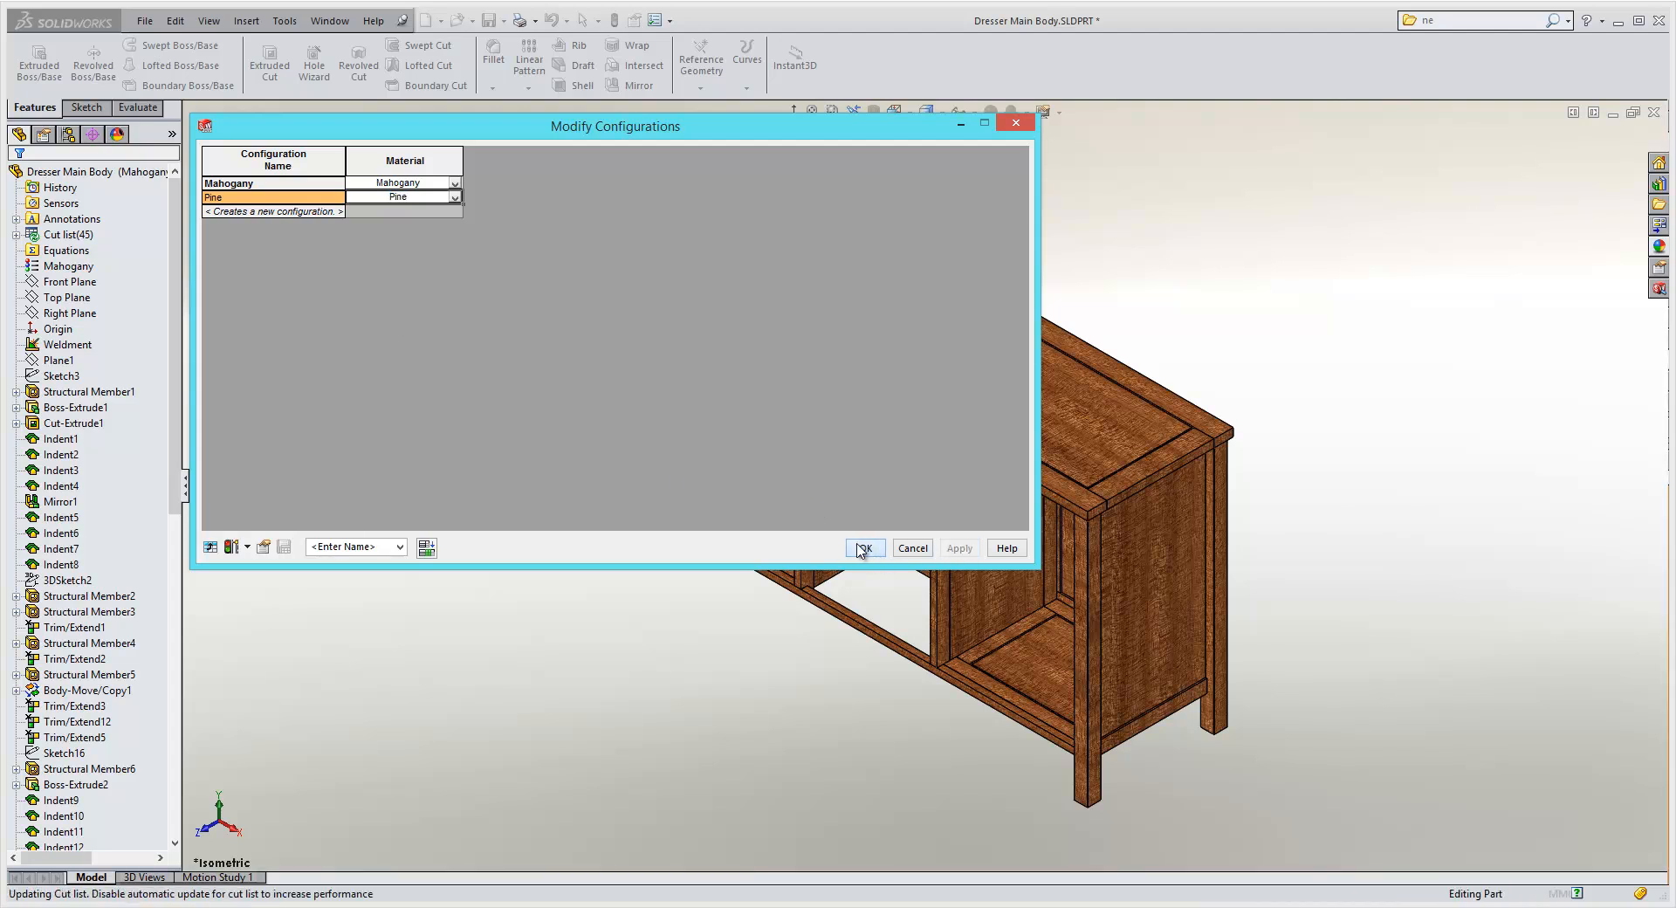
click(863, 547)
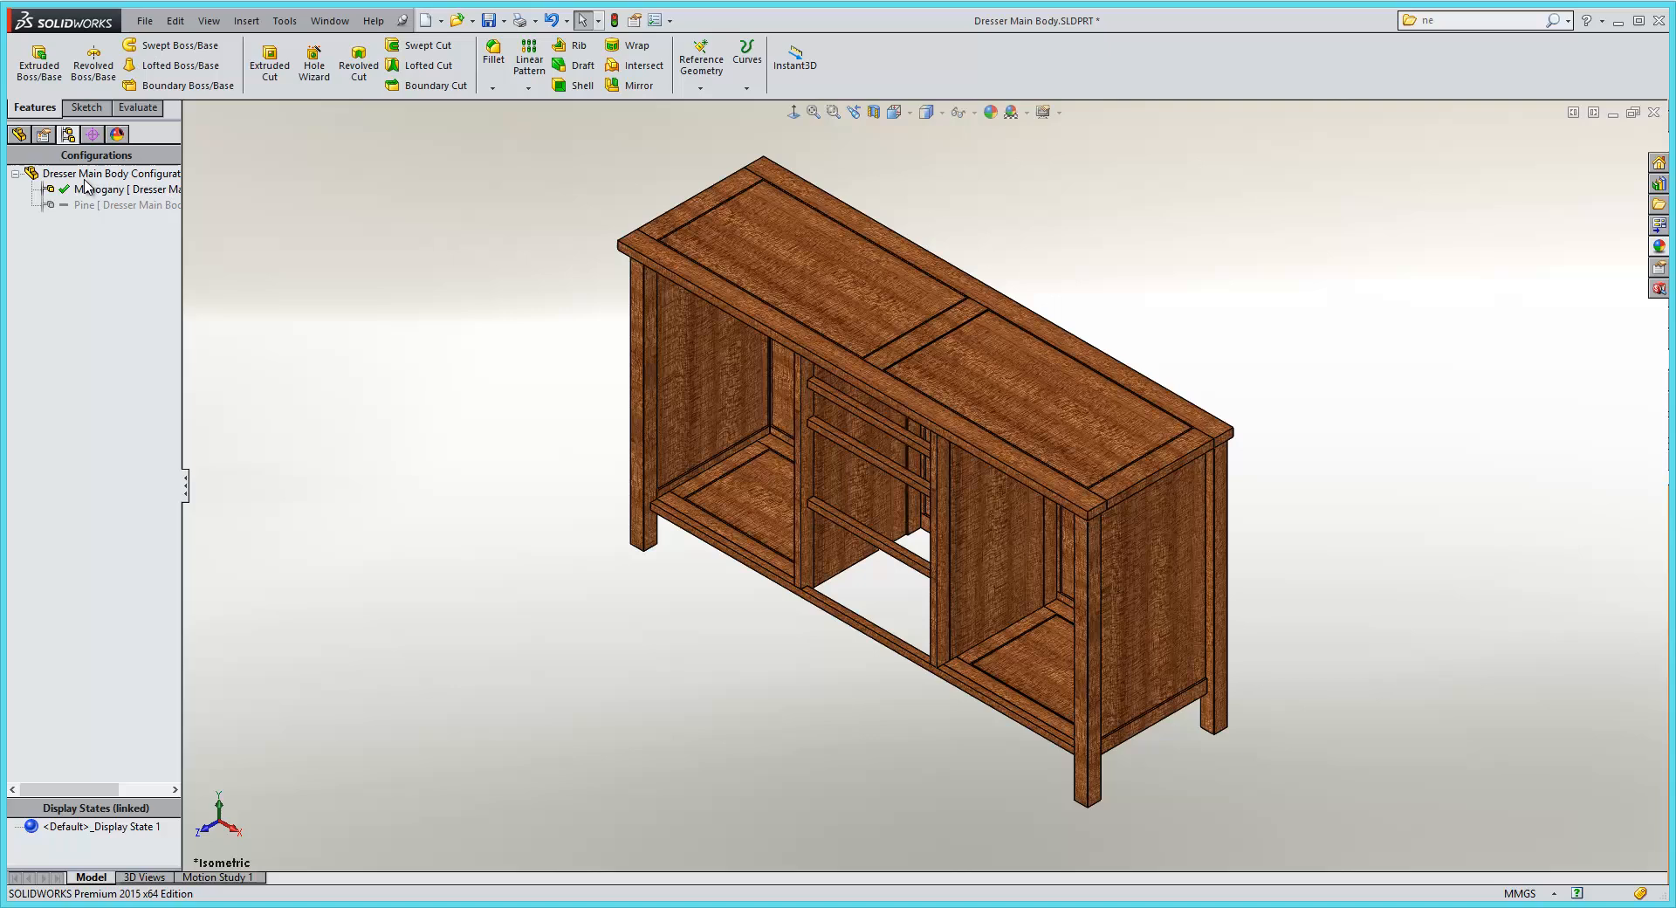
Step: Activate the Pine configuration so the dresser displays in light pine wood
click(125, 204)
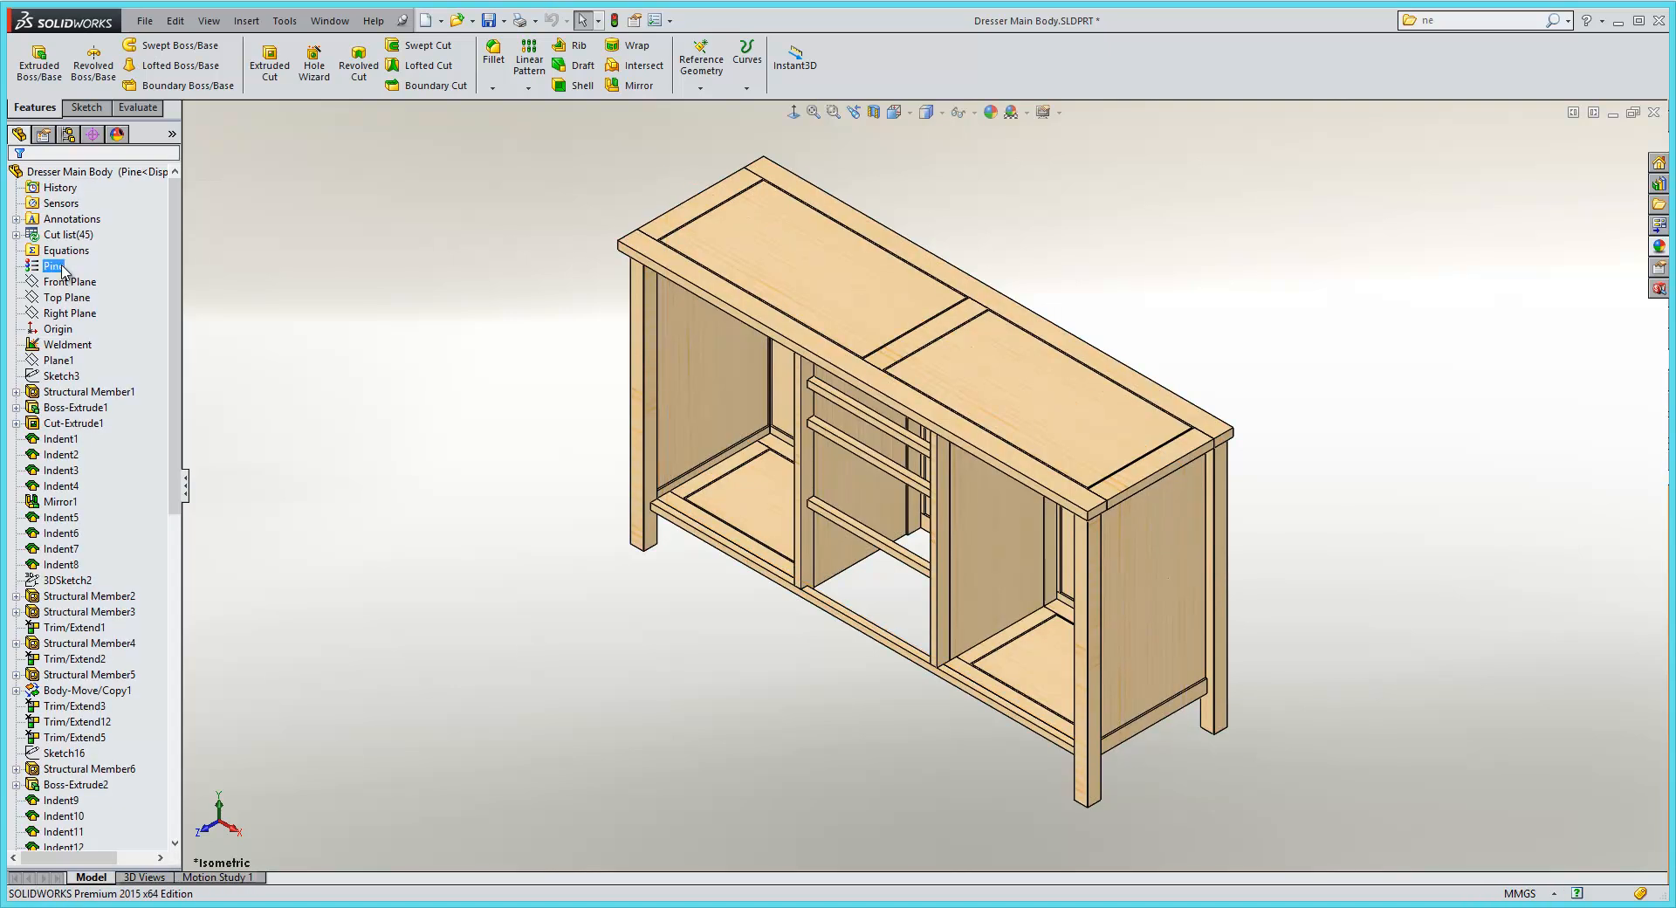
click(43, 134)
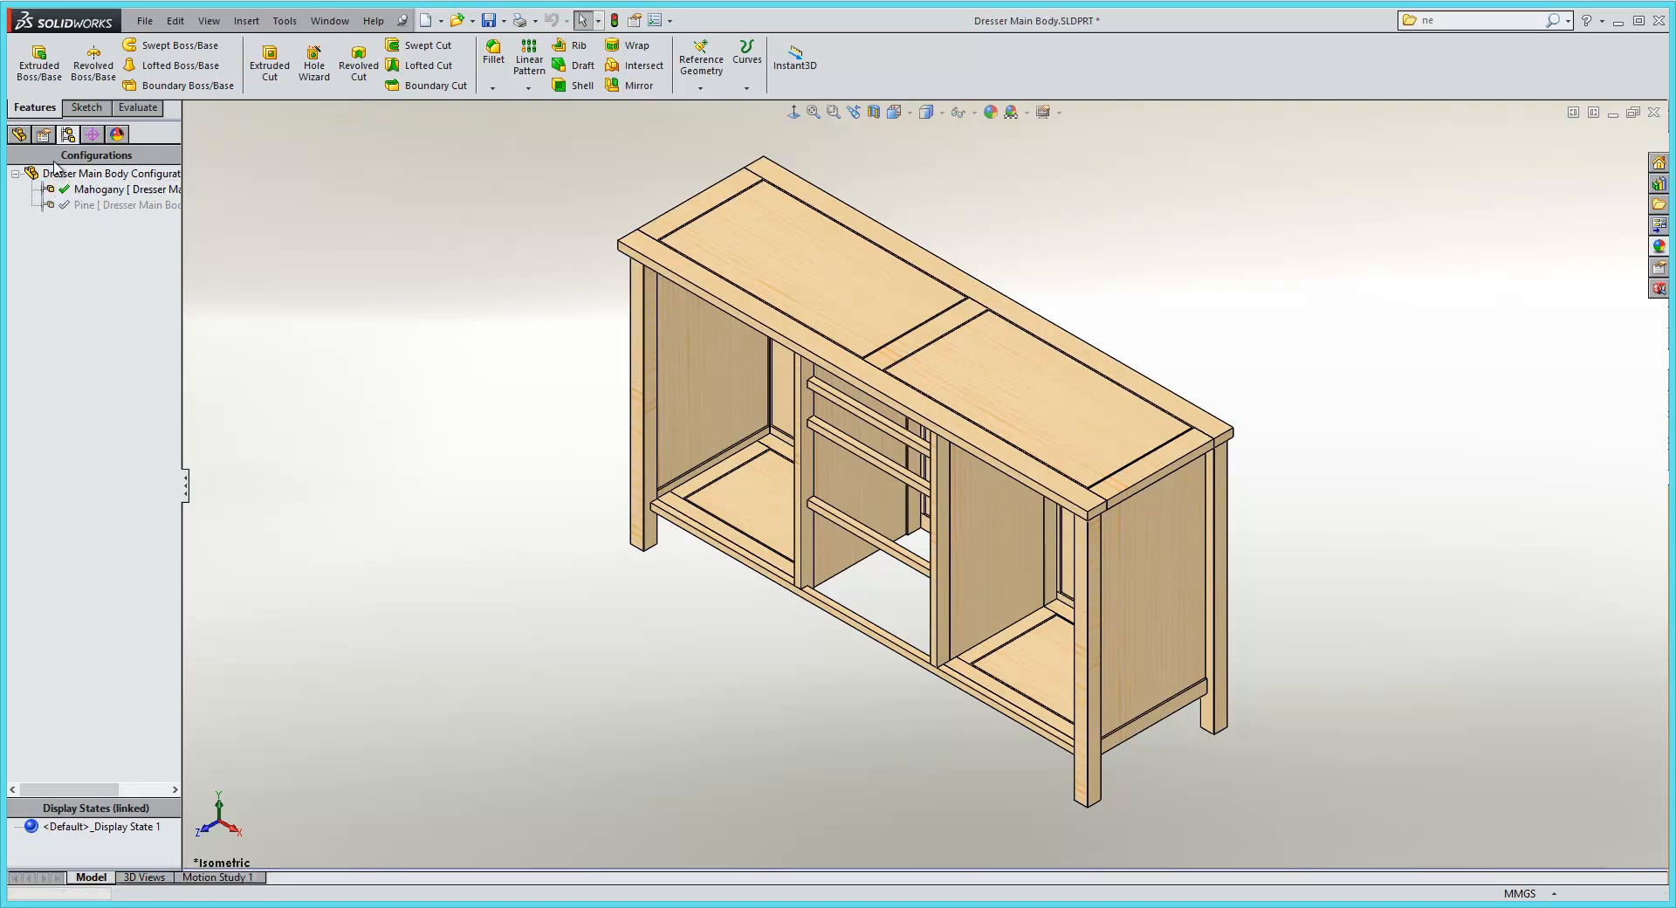